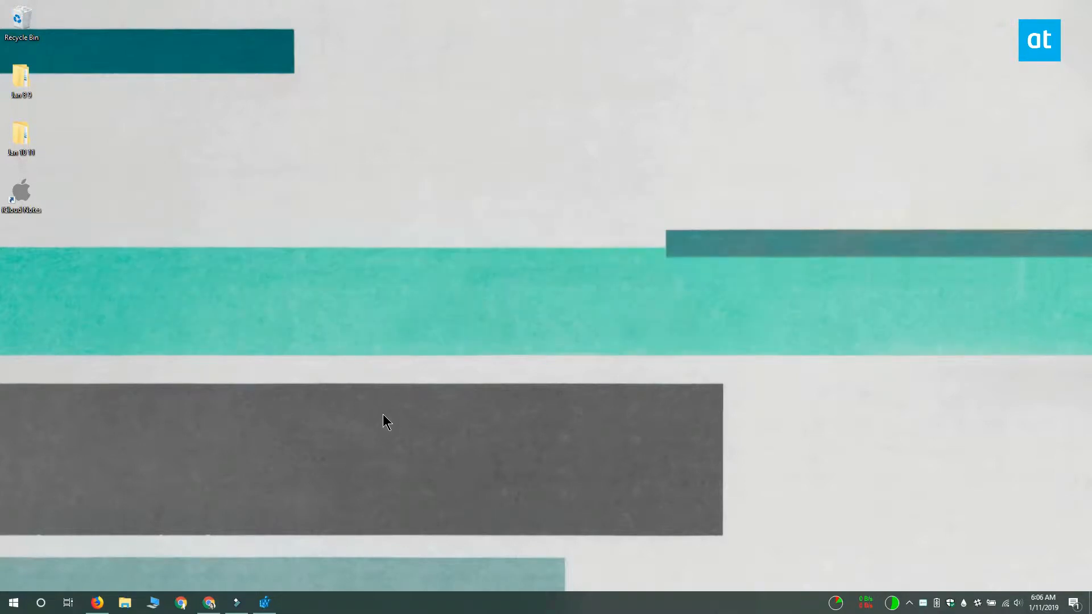
pyautogui.moveTo(430, 439)
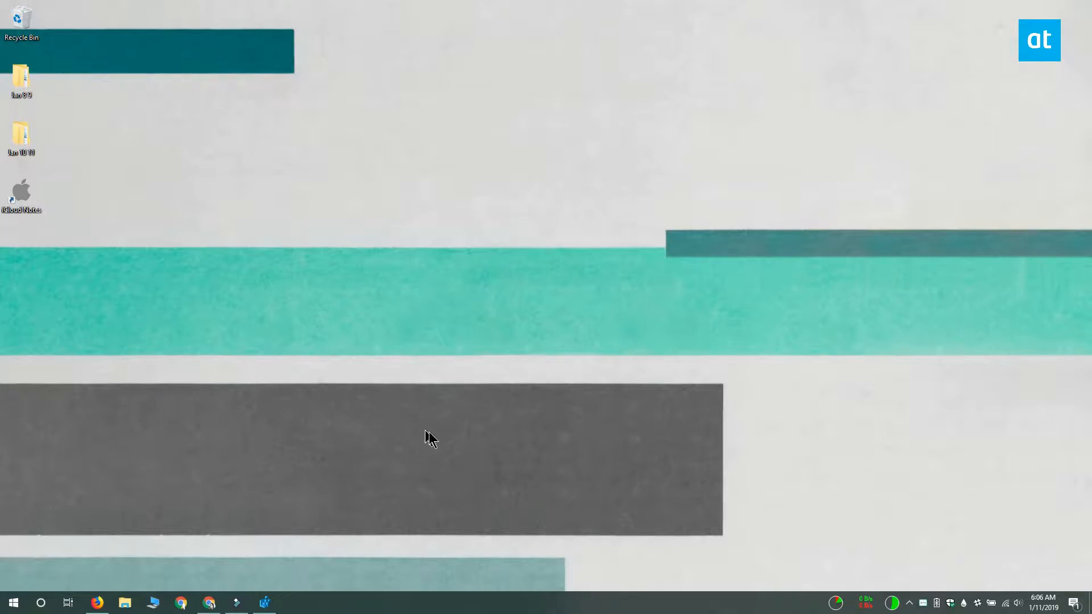
pyautogui.moveTo(676, 521)
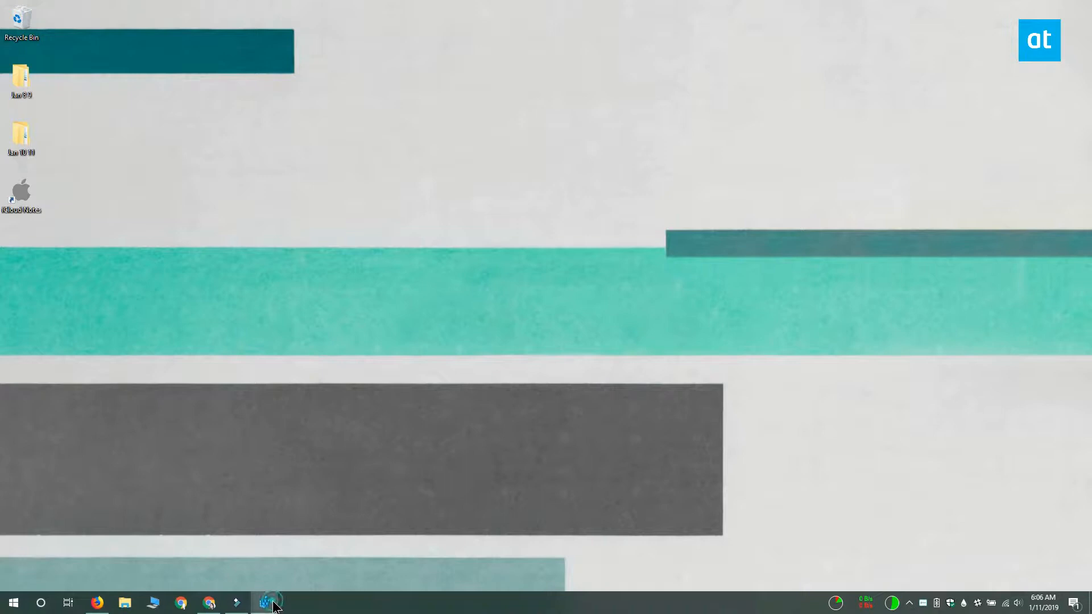
# - Create a new subkey named Notepad under Directory\Background\shell
pyautogui.click(263, 603)
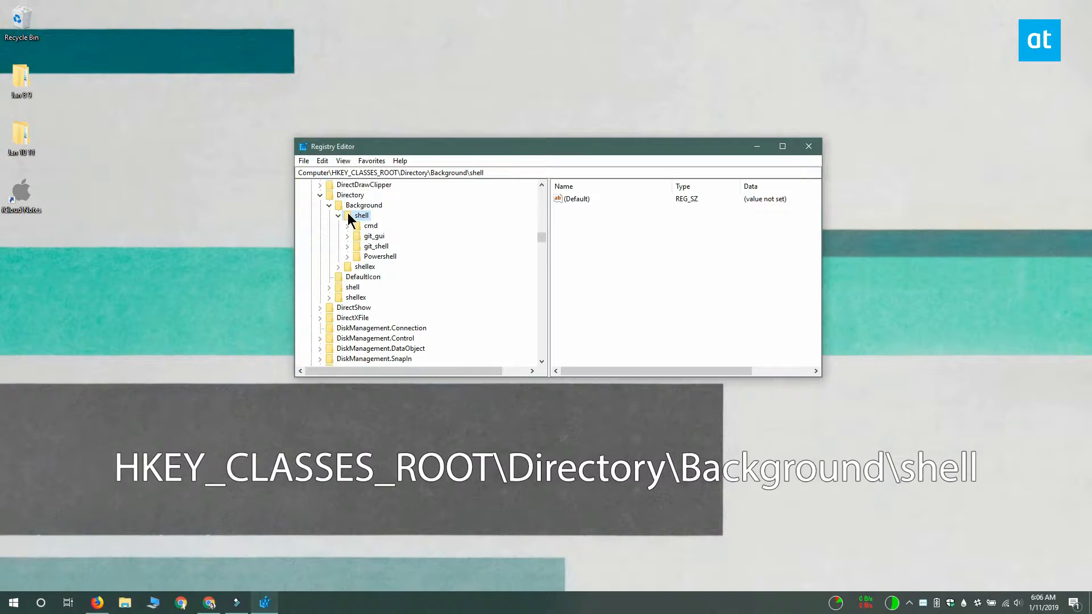
pyautogui.rightClick(361, 215)
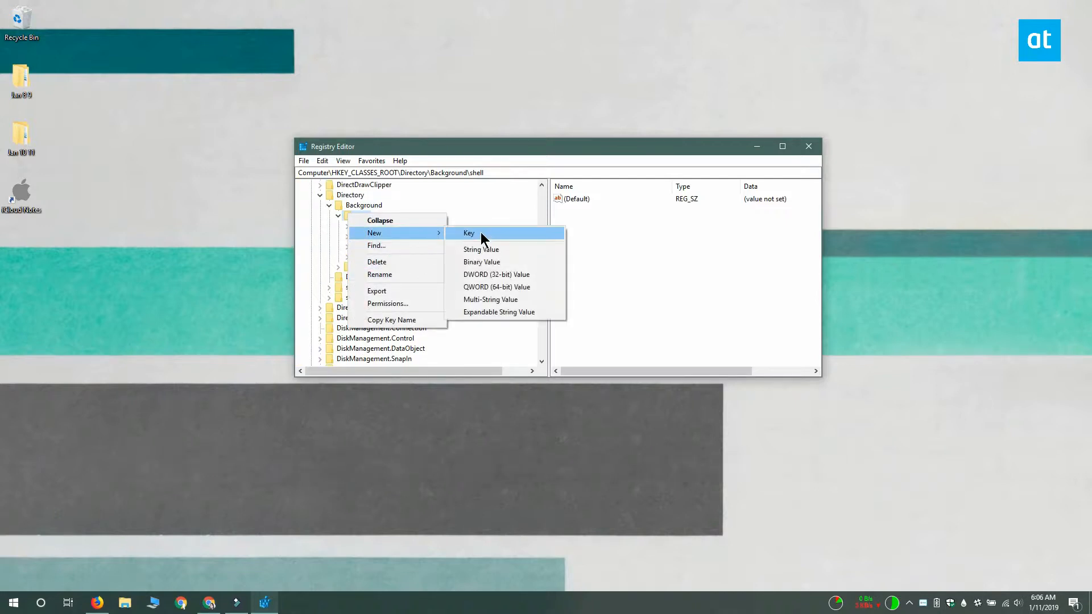
pyautogui.click(468, 232)
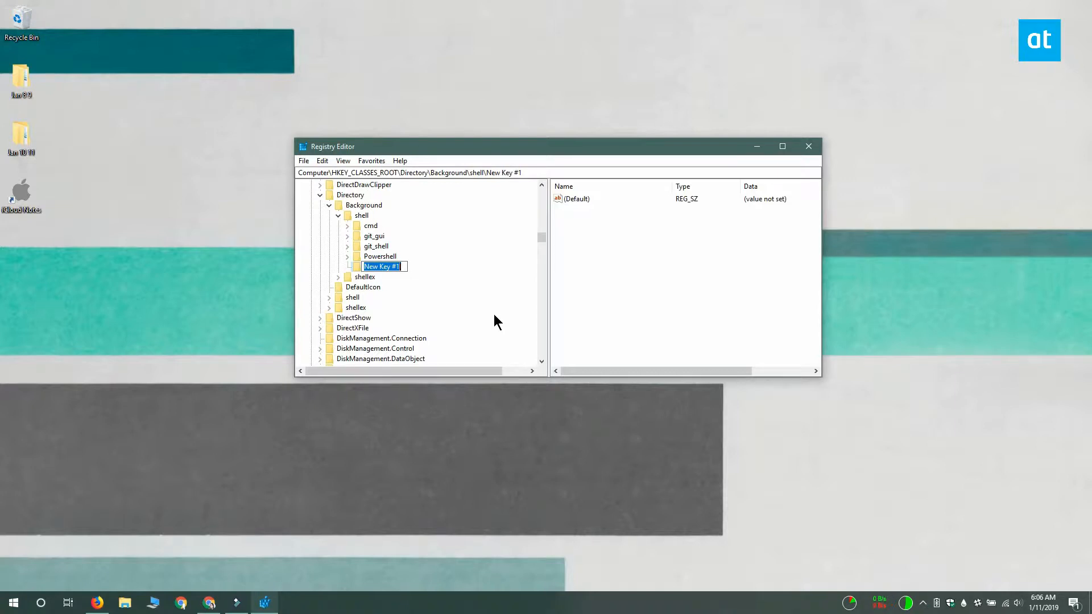
pyautogui.write('Notepad')
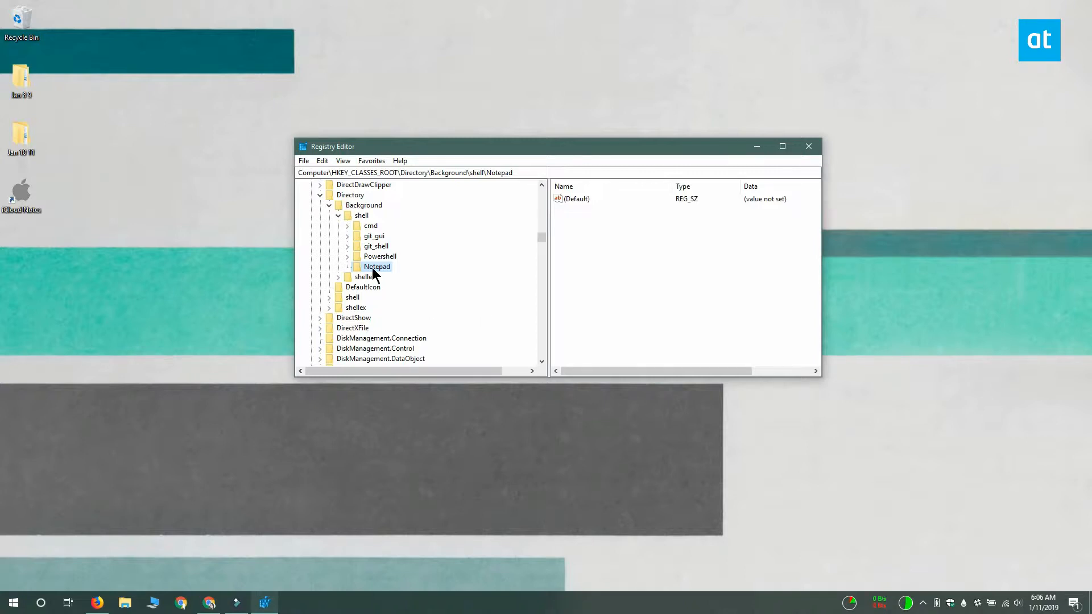
pyautogui.moveTo(387, 273)
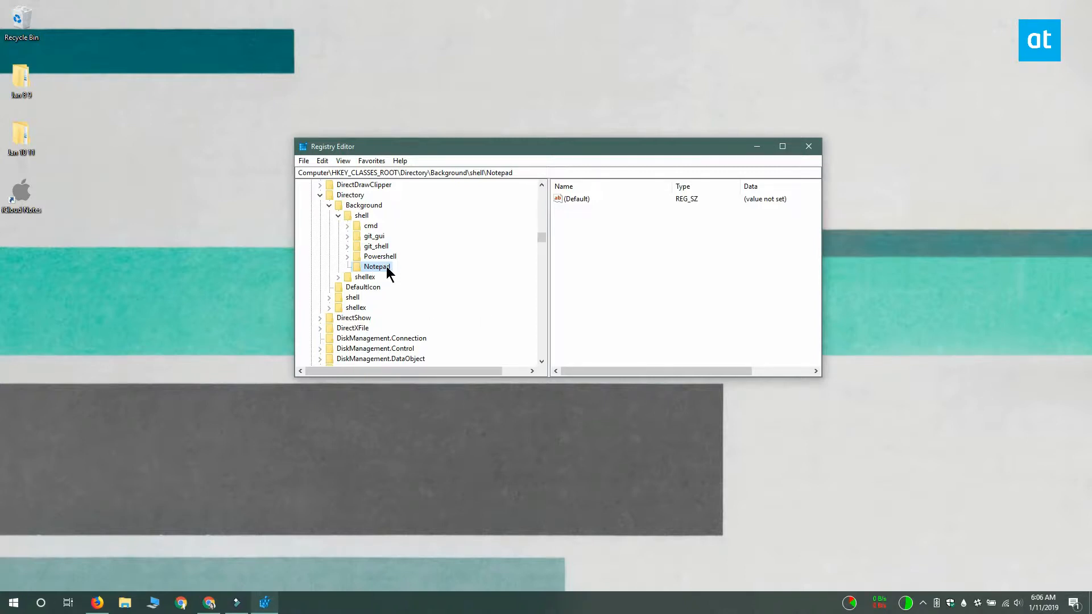
# - Create a subkey named command inside Notepad, then minimize Registry Editor
pyautogui.rightClick(377, 266)
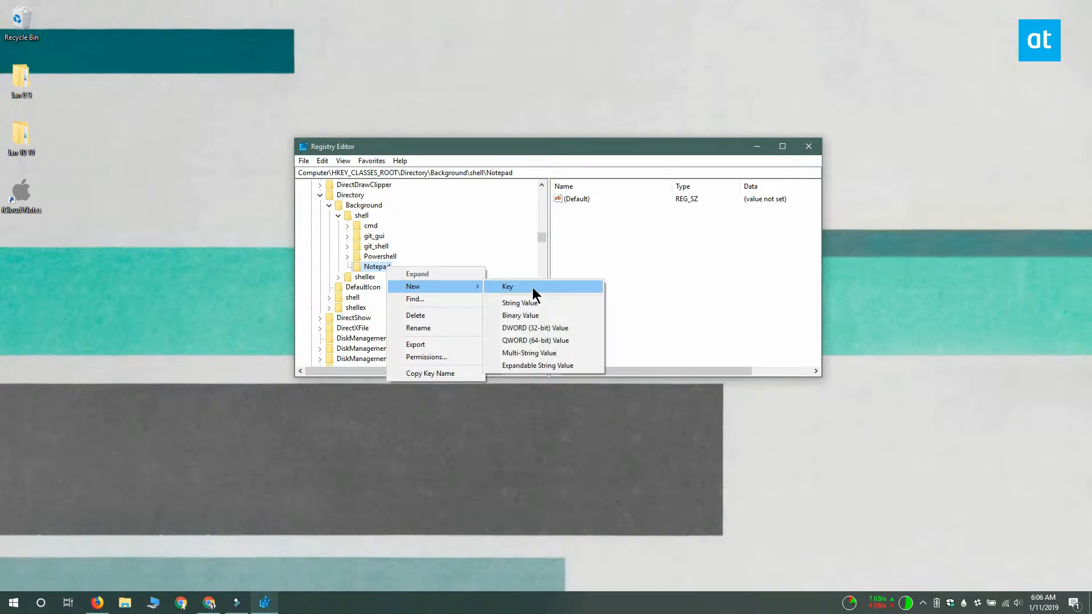
pyautogui.click(507, 287)
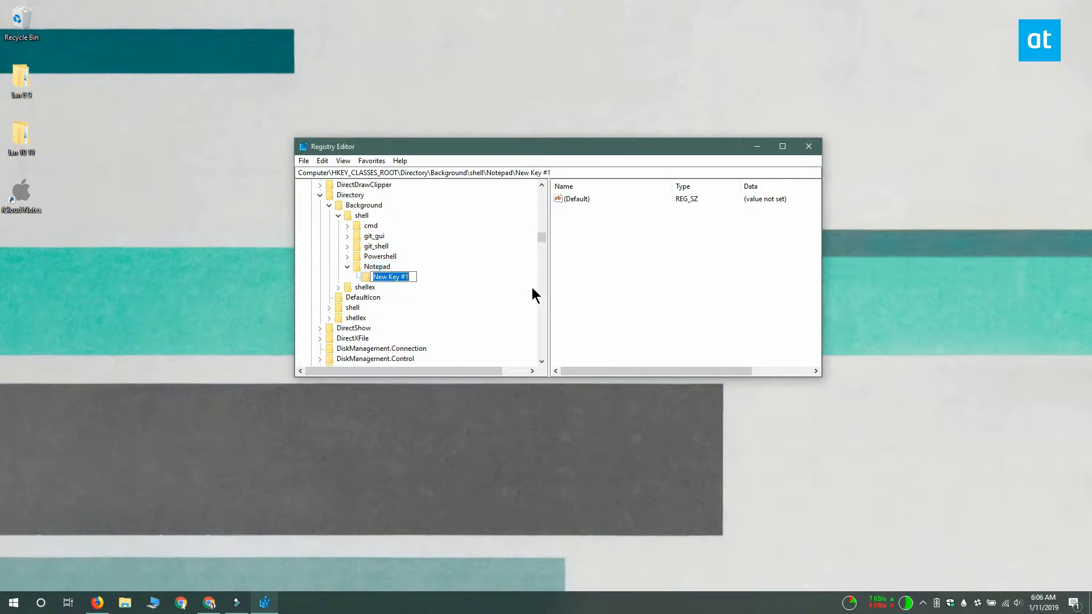
pyautogui.write('command')
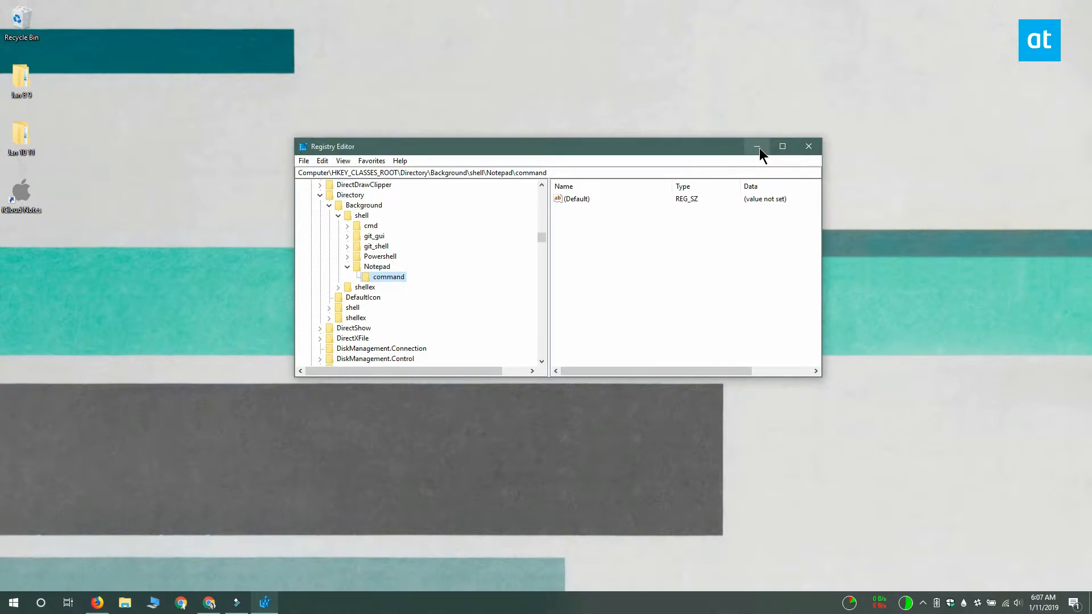
pyautogui.click(758, 147)
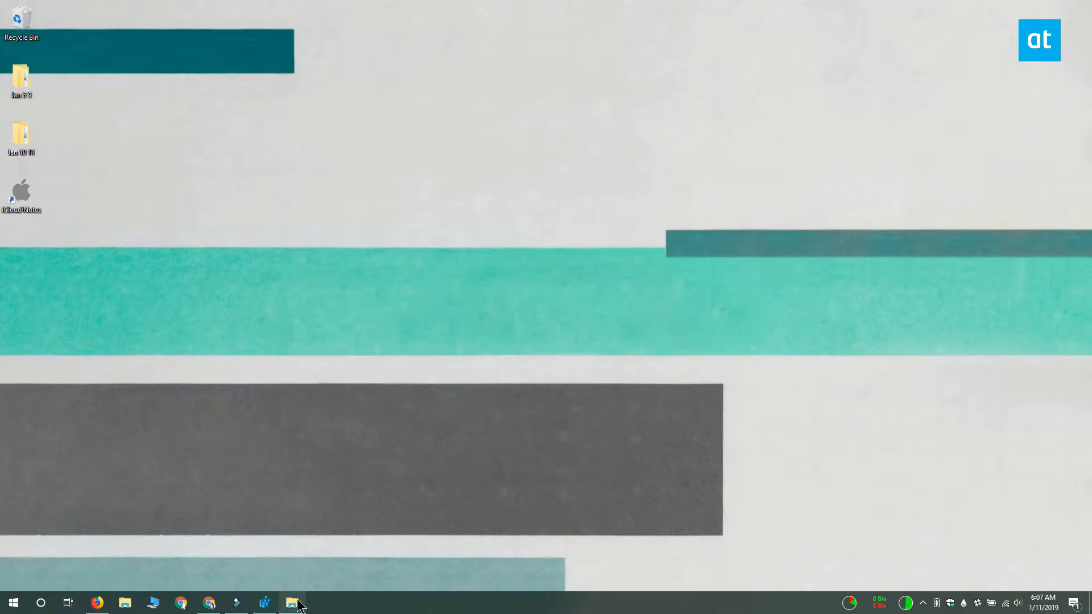
# - Locate notepad.exe inside C:\Windows in File Explorer, then minimize the window
pyautogui.click(292, 603)
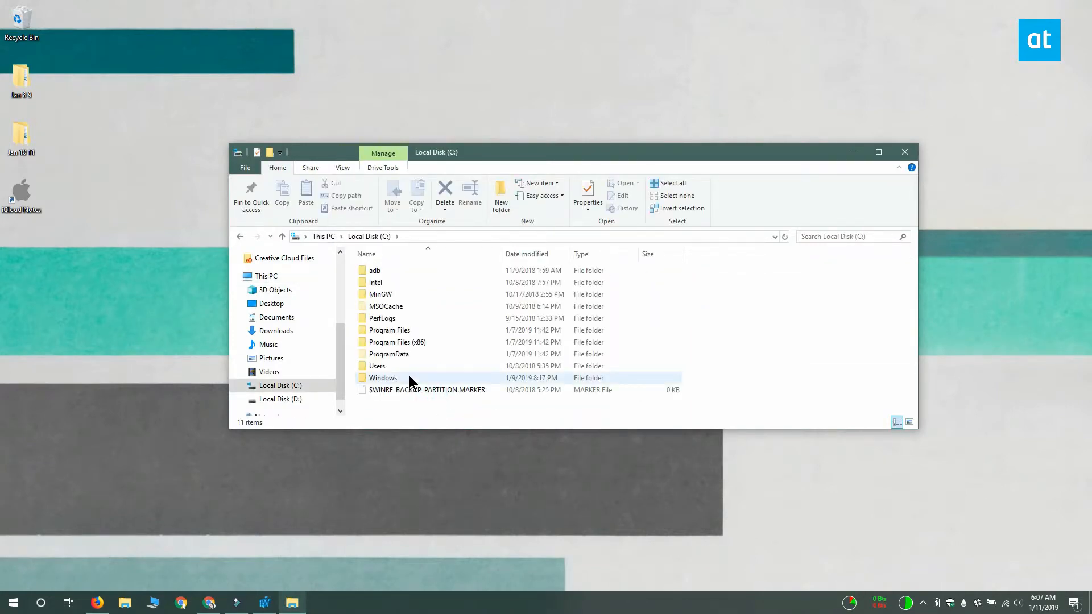
pyautogui.doubleClick(383, 378)
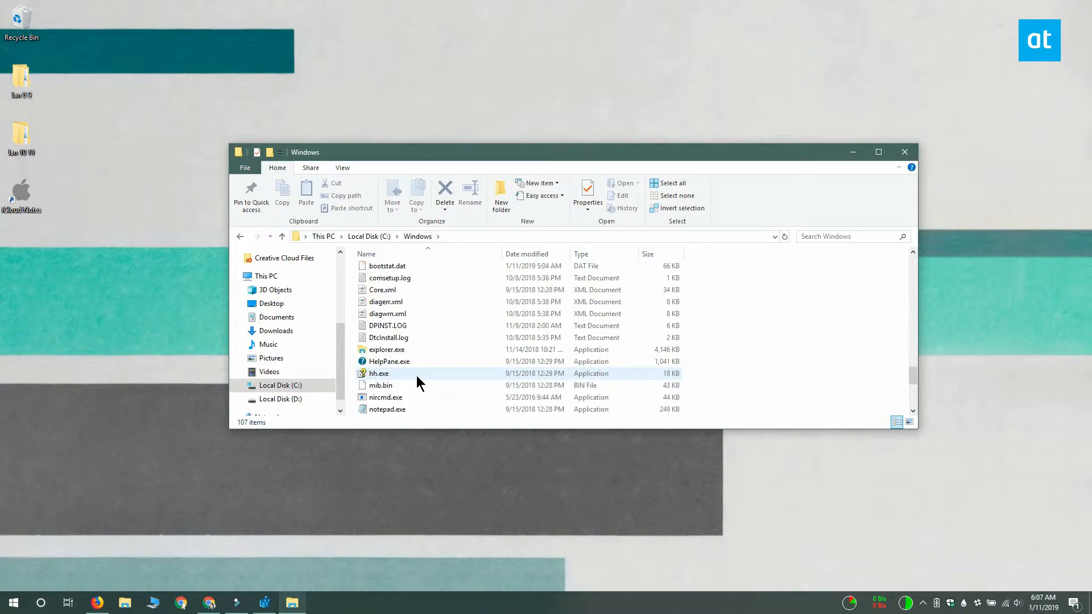
pyautogui.scroll(-3)
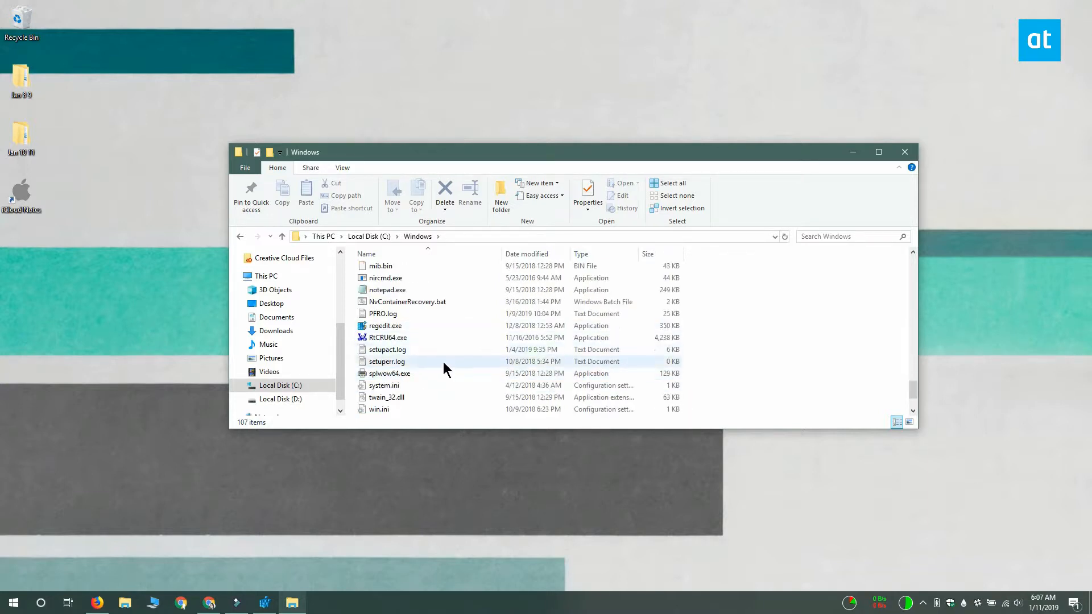
pyautogui.click(387, 289)
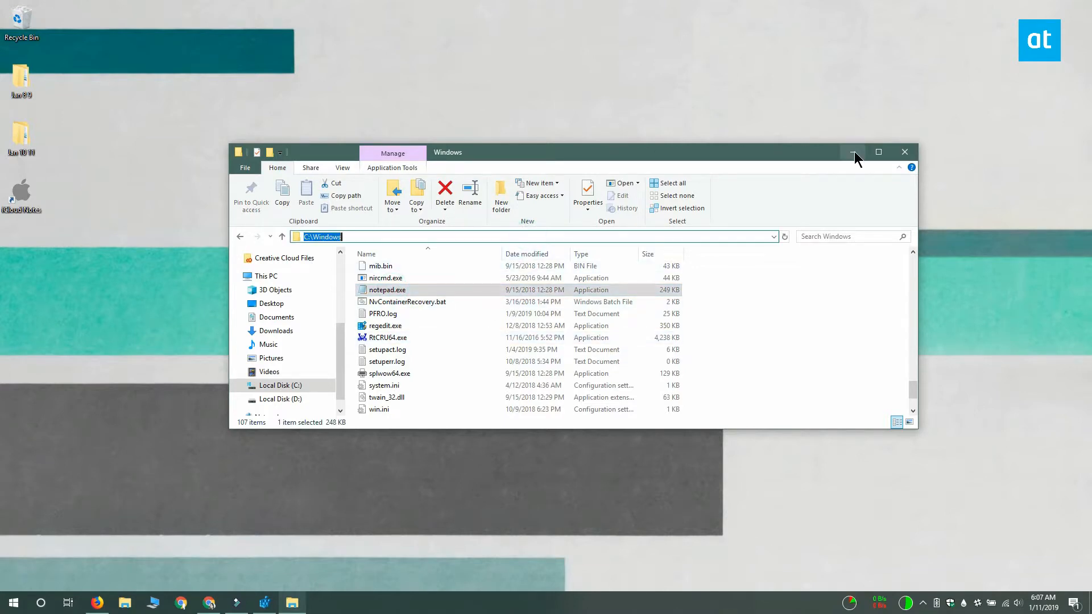
pyautogui.moveTo(852, 152)
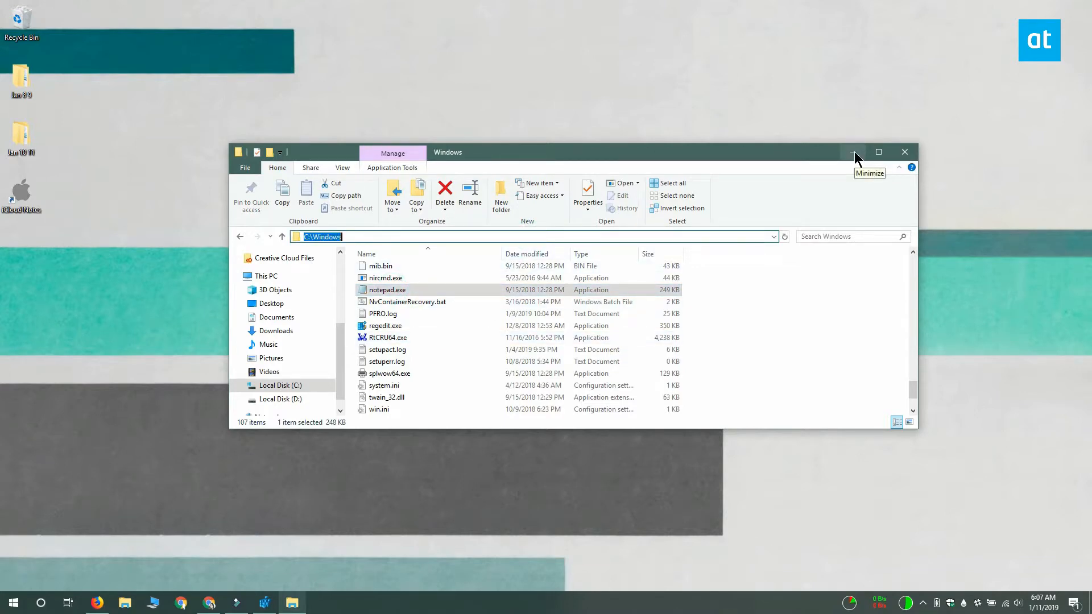
pyautogui.click(852, 151)
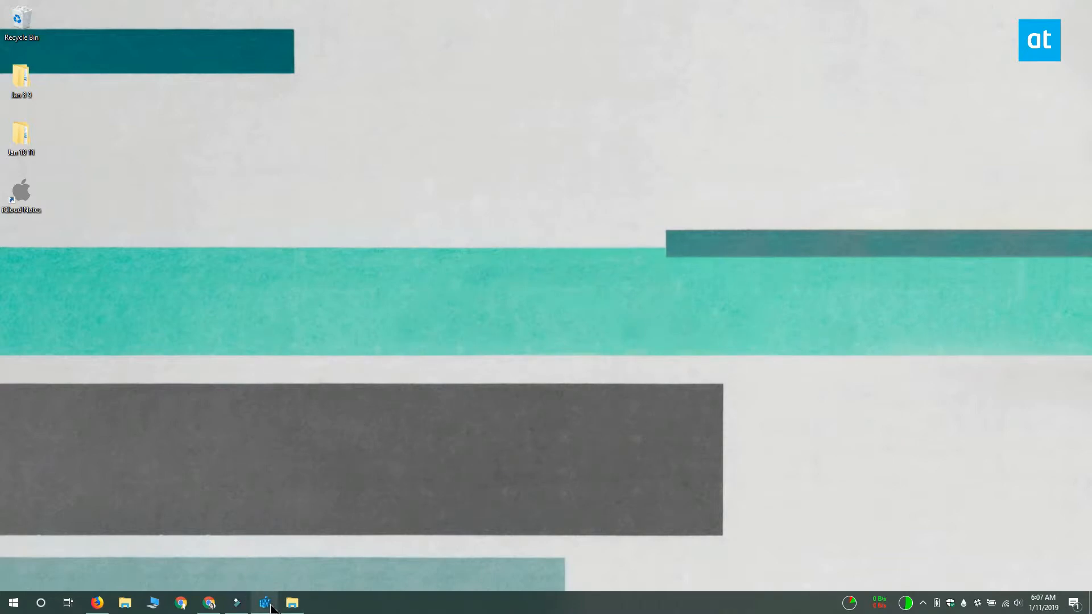
# - Set the command key's (Default) value data to C:\Windows\notepad.exe
pyautogui.click(263, 603)
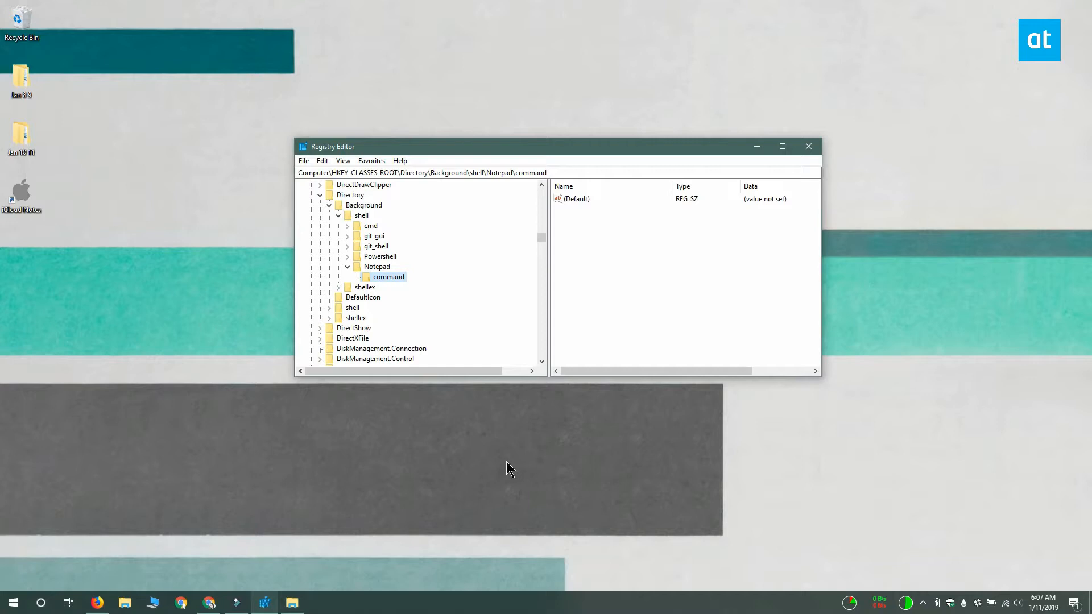
pyautogui.click(577, 198)
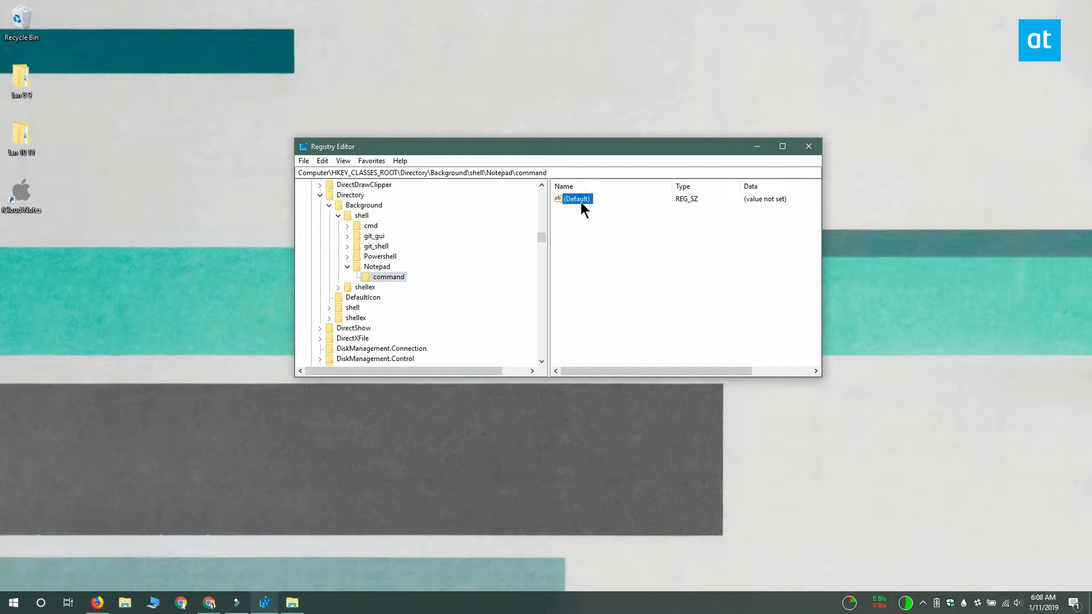
pyautogui.doubleClick(578, 197)
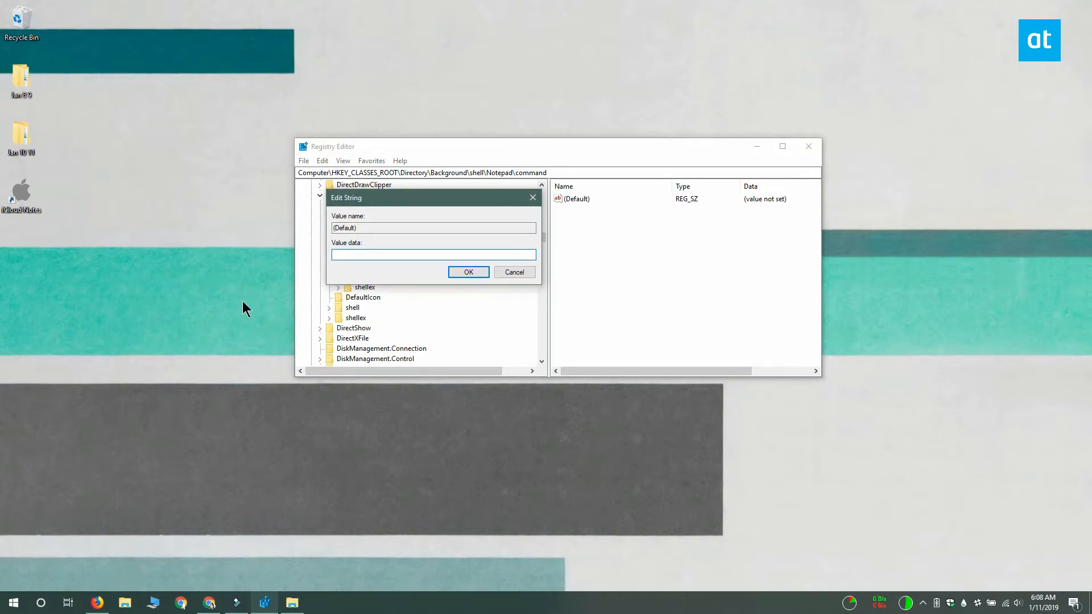
pyautogui.write('C:\\Windows')
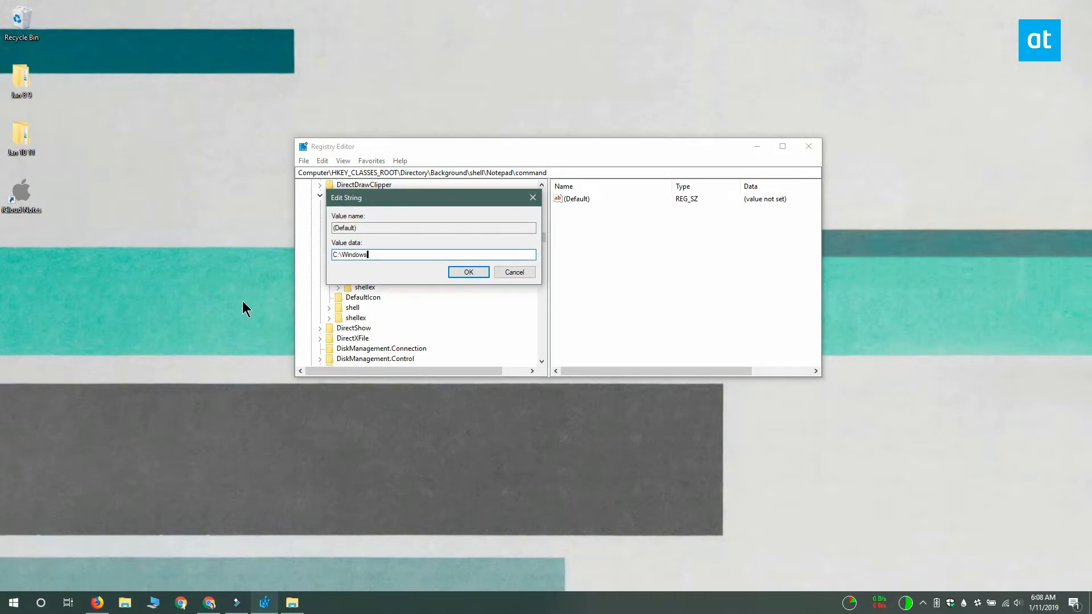
pyautogui.write('\\notepad')
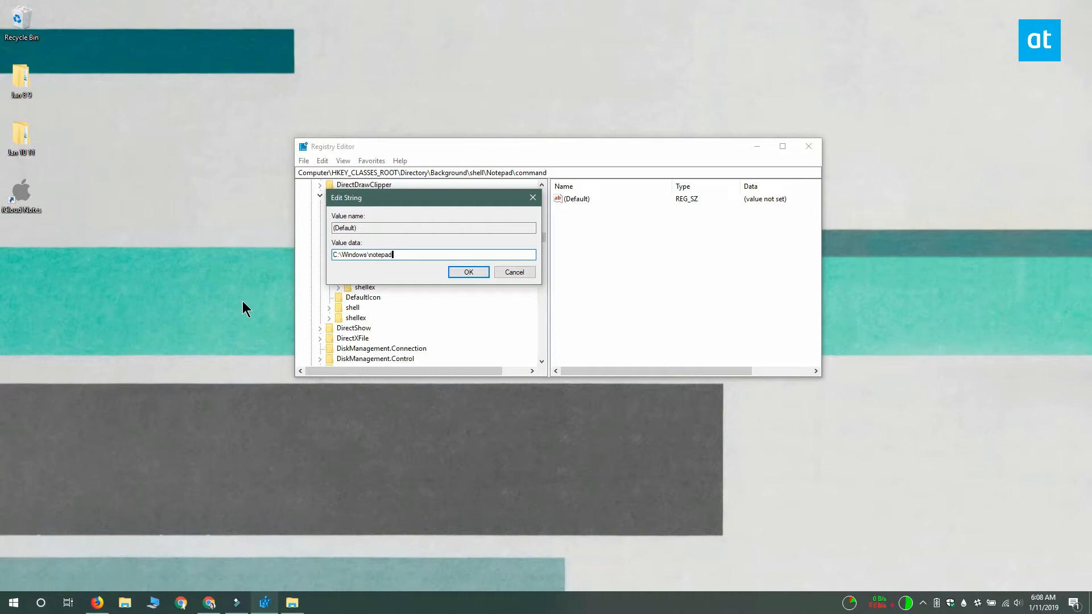
pyautogui.write('.exe')
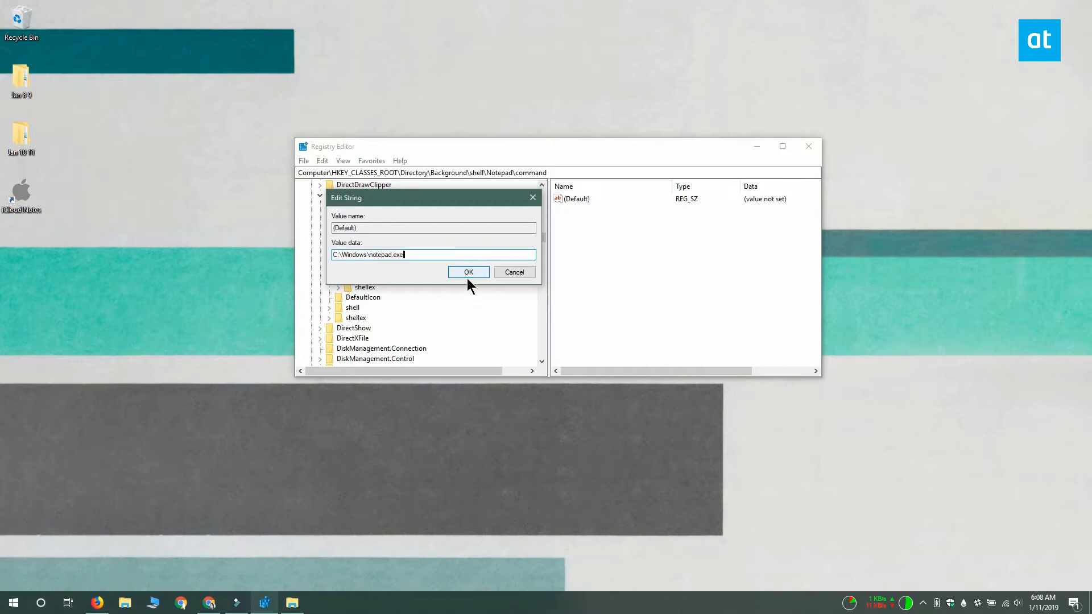
pyautogui.click(467, 272)
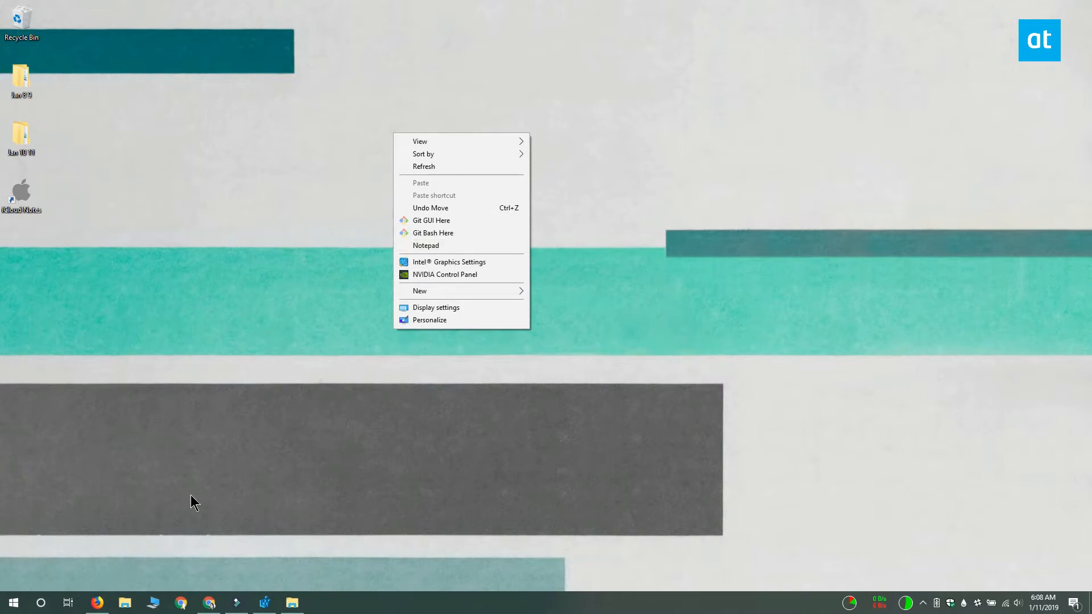
# - Dismiss the desktop context menu after checking the Notepad entry
pyautogui.click(425, 246)
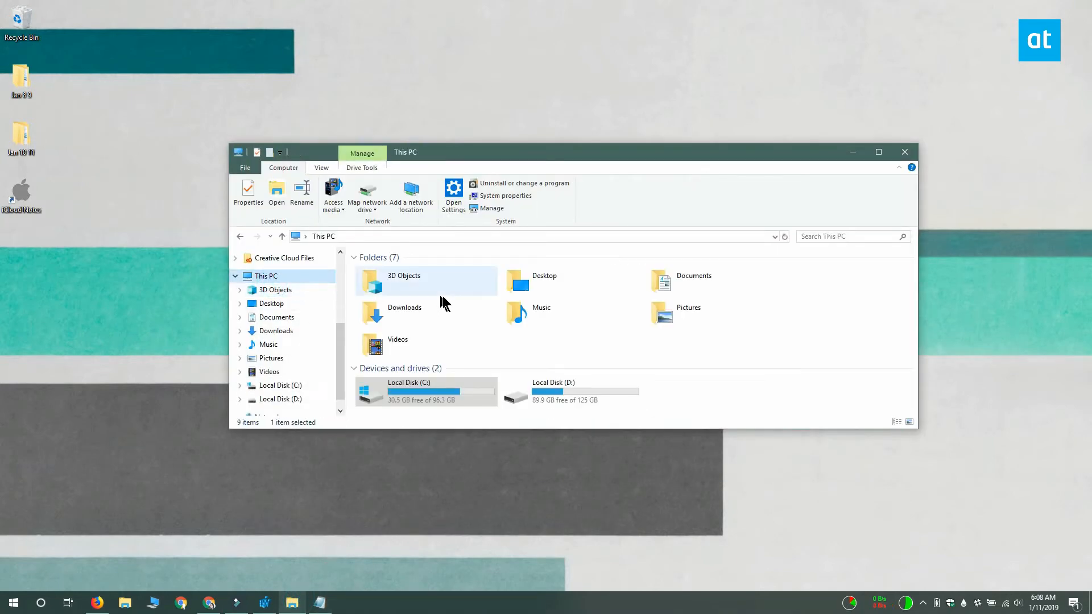
# - Check the Desktop folder's context menu in This PC and open the folder
pyautogui.rightClick(544, 281)
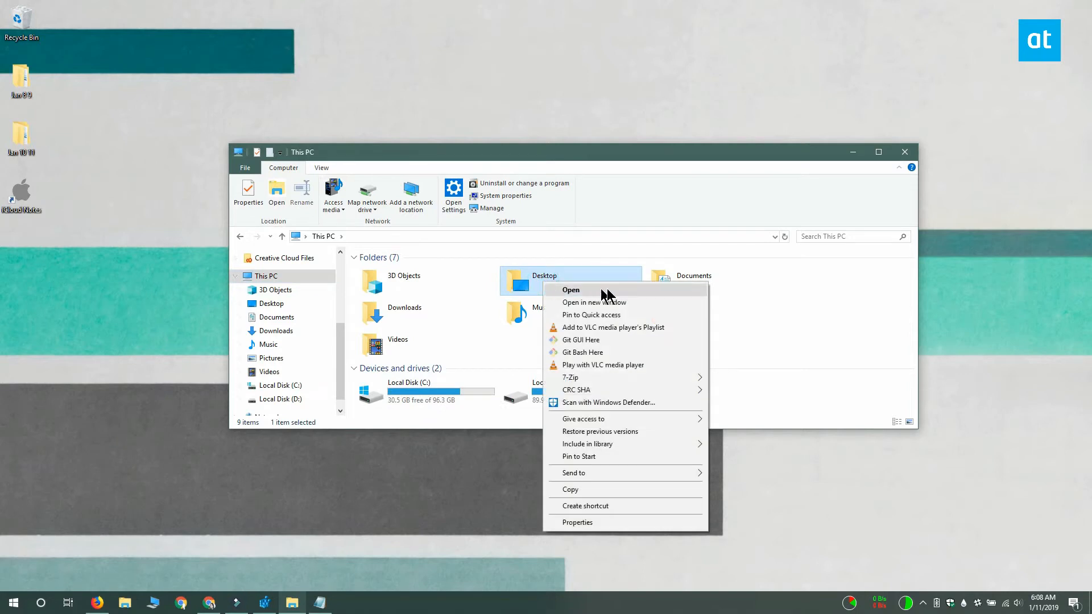
pyautogui.moveTo(689, 302)
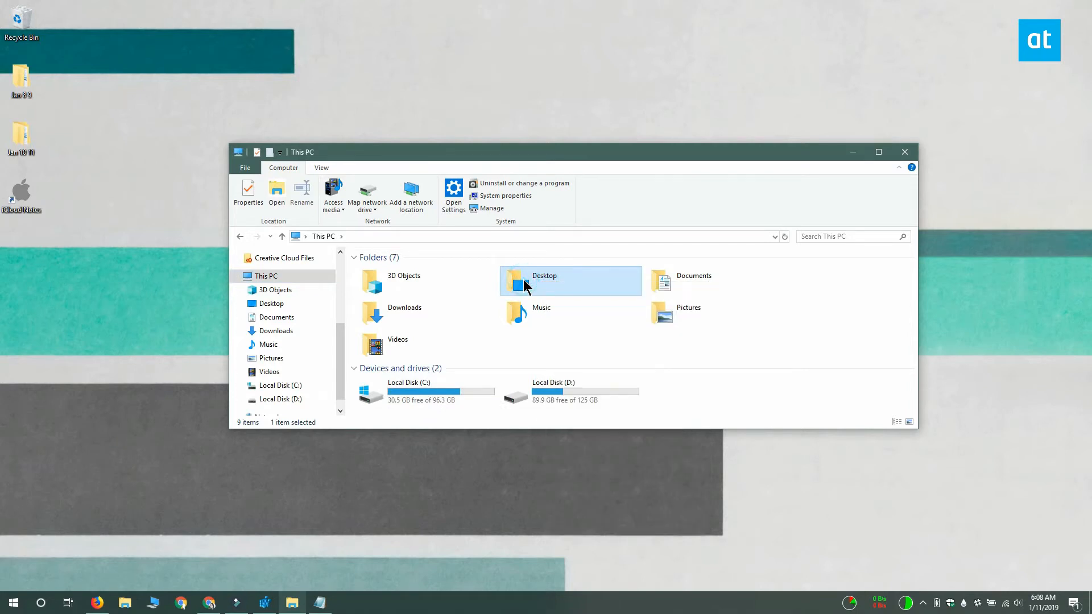
pyautogui.doubleClick(570, 280)
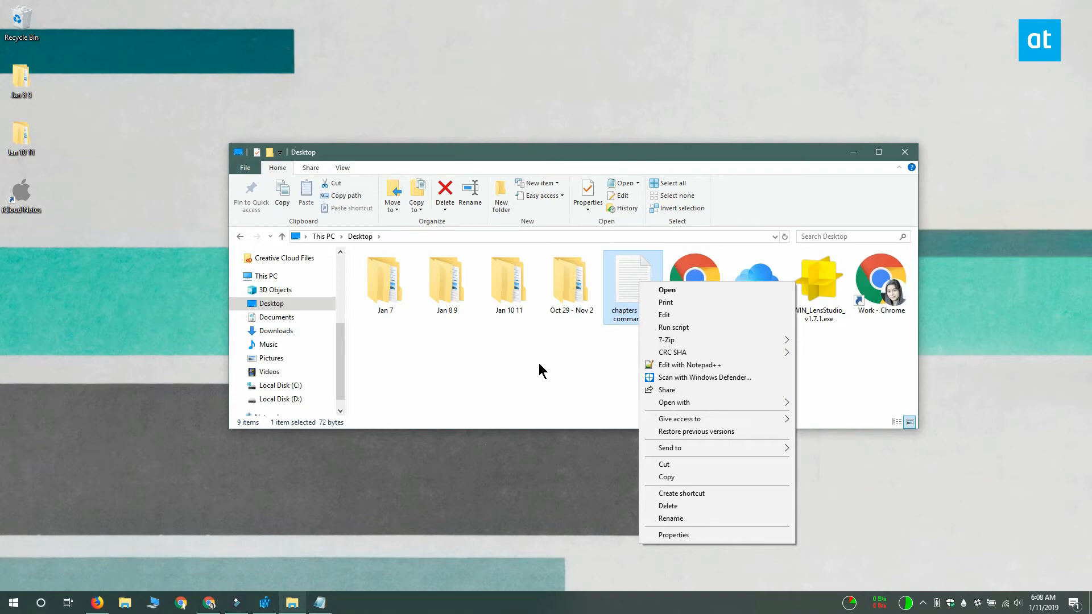
pyautogui.click(538, 374)
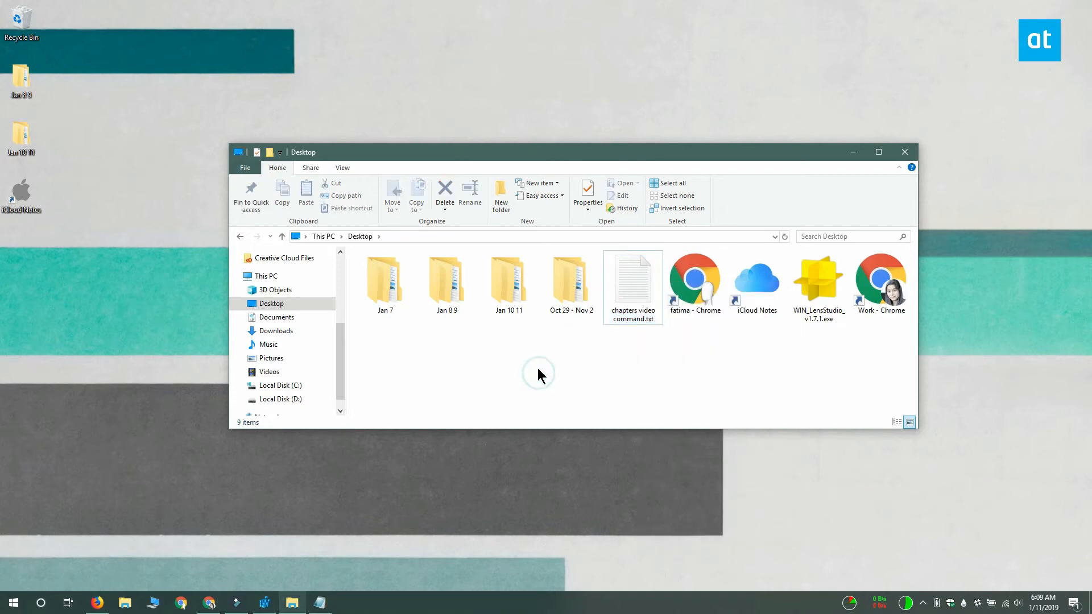
# - Launch Notepad from the Desktop folder's background context menu and show the menu again
pyautogui.rightClick(538, 375)
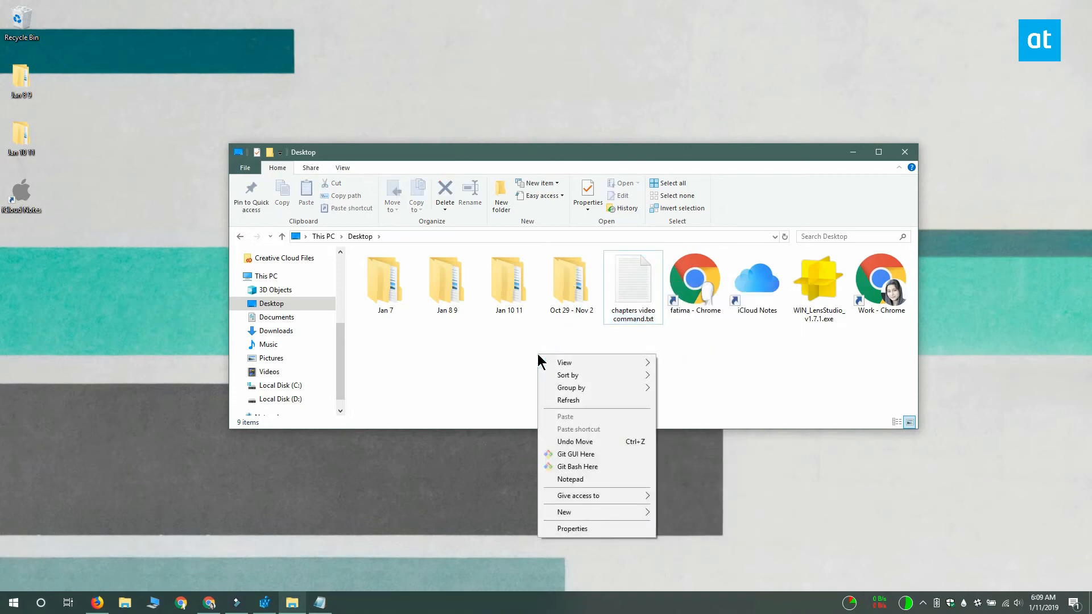
pyautogui.moveTo(570, 479)
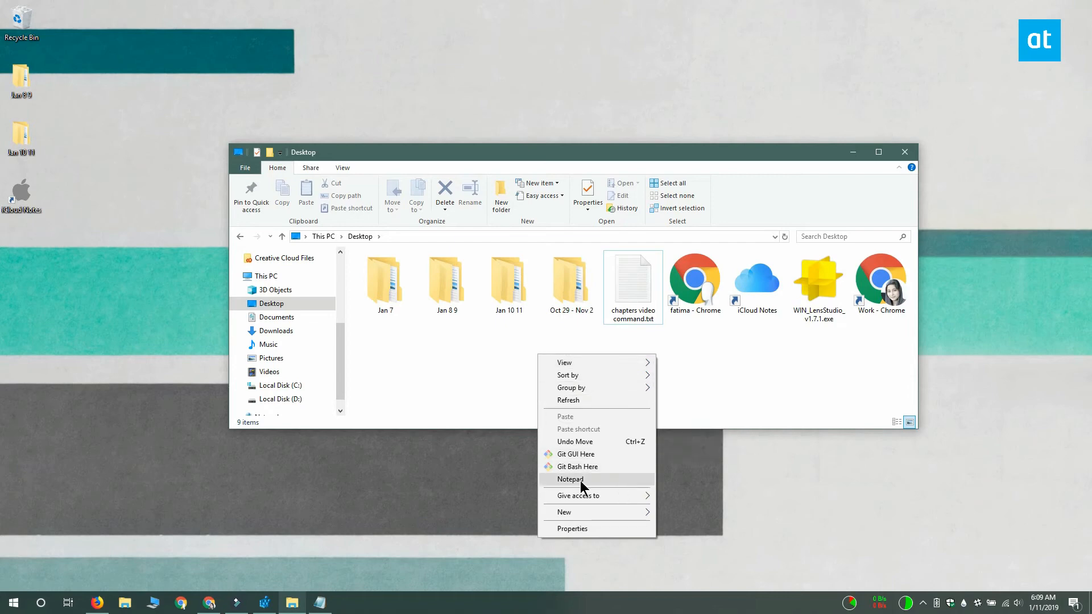
pyautogui.moveTo(616, 488)
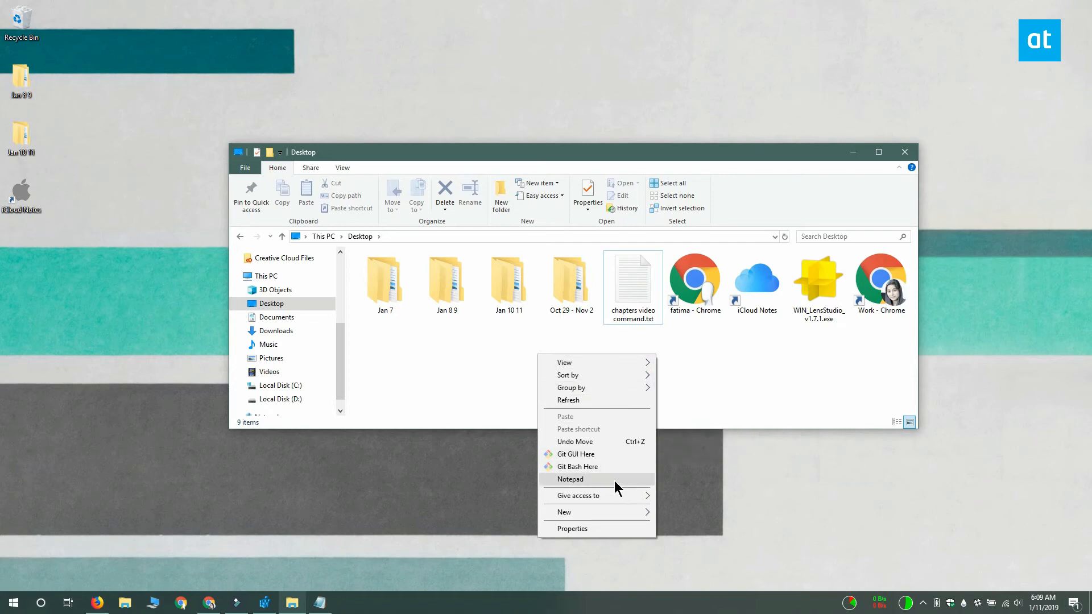
pyautogui.click(489, 355)
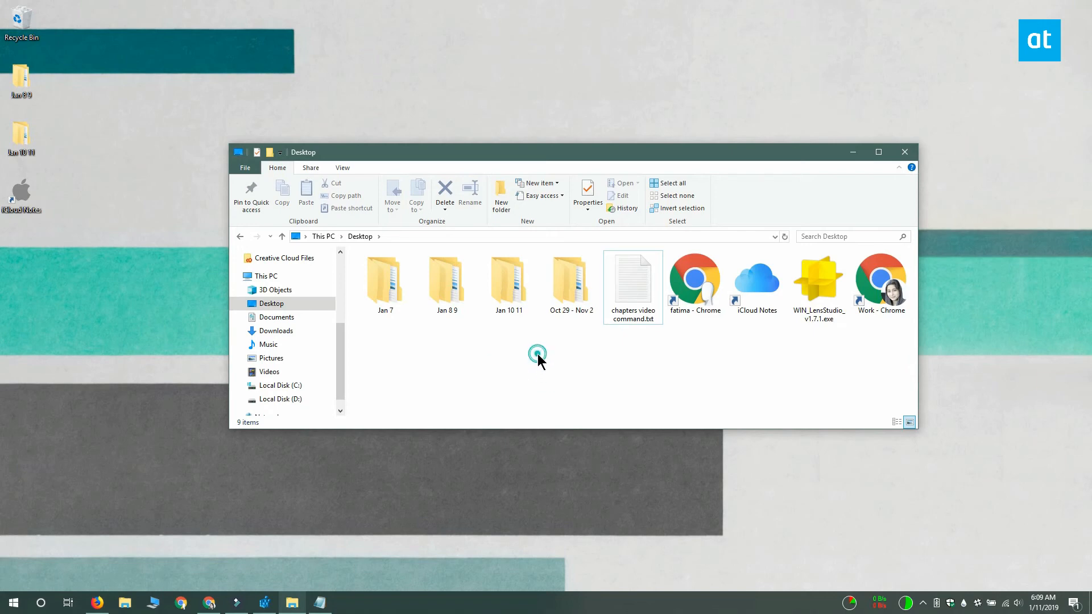
pyautogui.rightClick(537, 352)
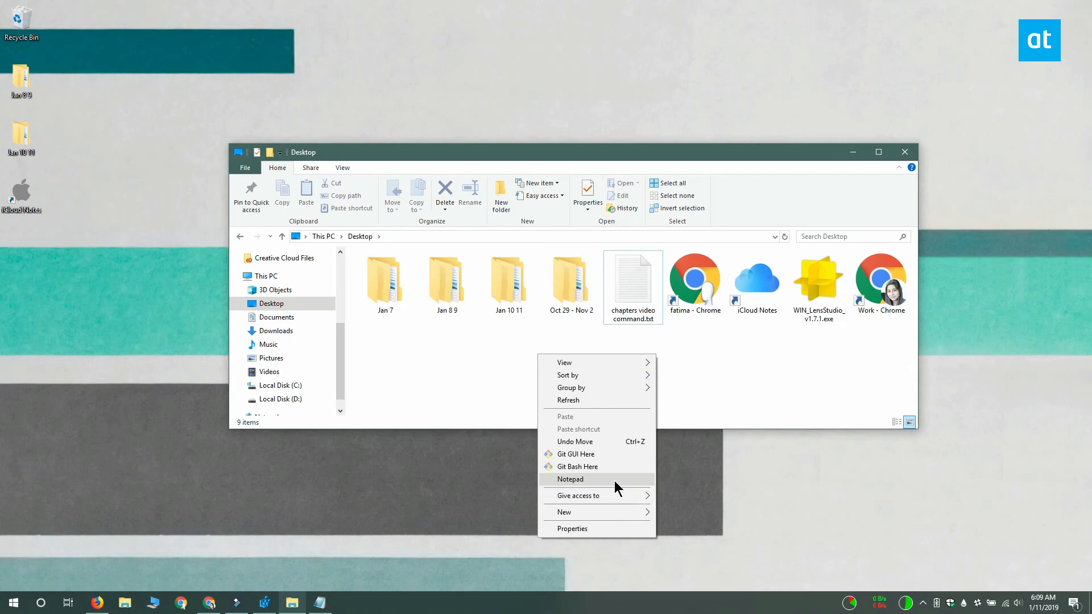
pyautogui.moveTo(479, 330)
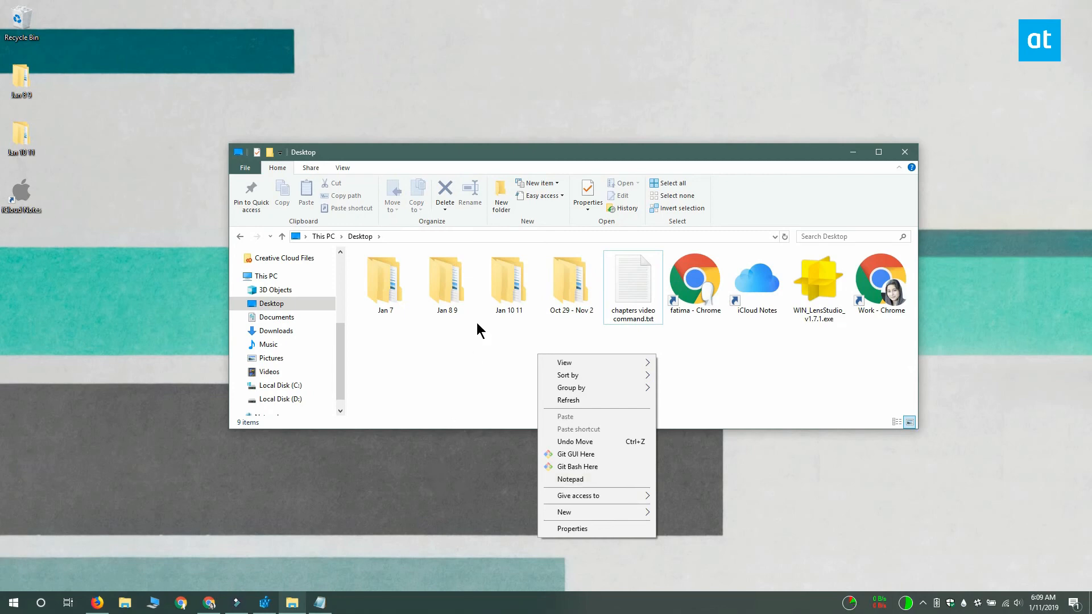